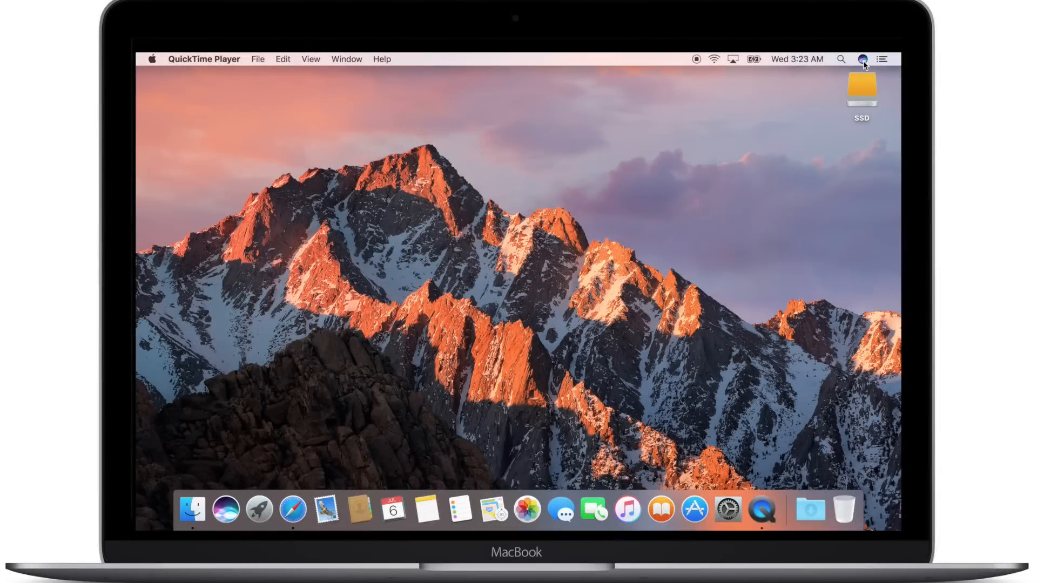
Step: Open Siri preferences and browse the keyboard shortcut options, keeping Hold Command Space
{"action": "left_click", "coordinate": [862, 59]}
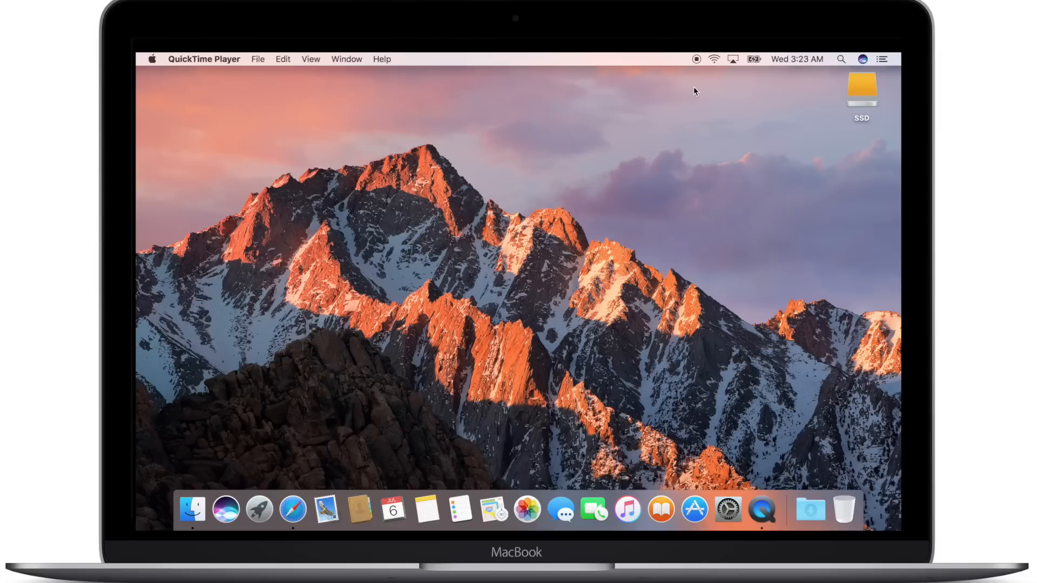
{"action": "mouse_move", "coordinate": [727, 509]}
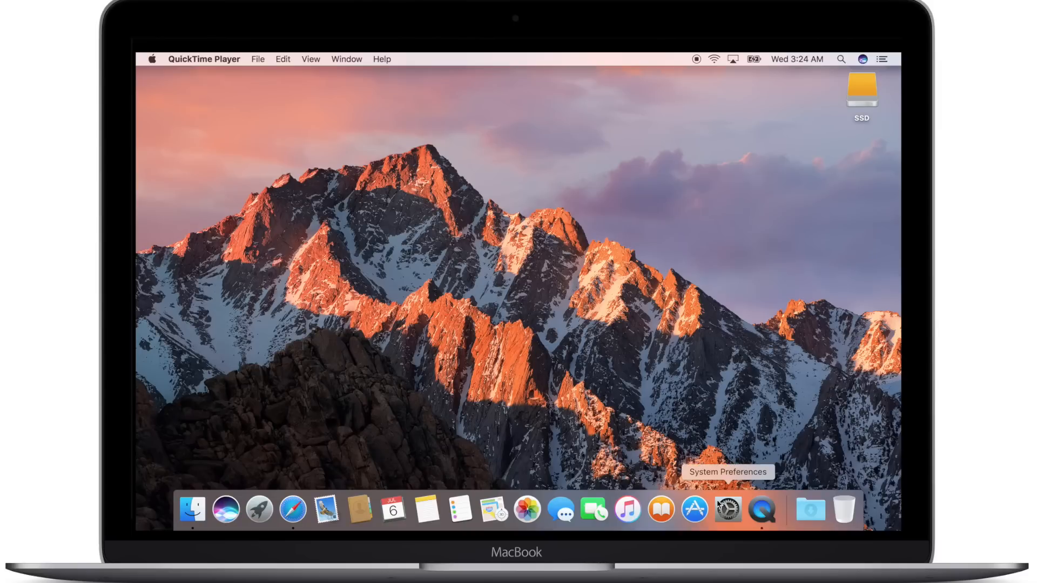
{"action": "left_click", "coordinate": [727, 509]}
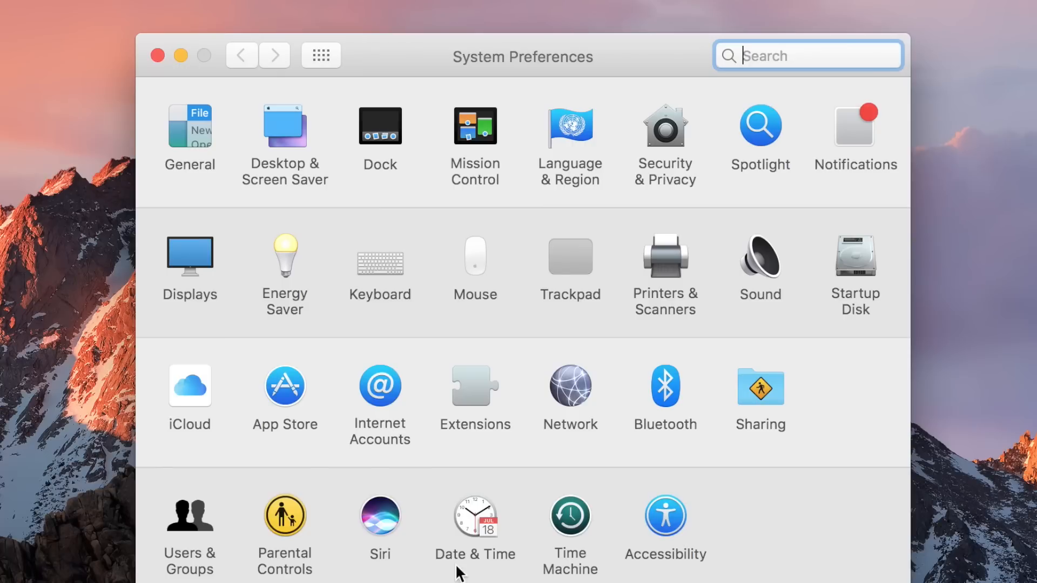
{"action": "mouse_move", "coordinate": [392, 523]}
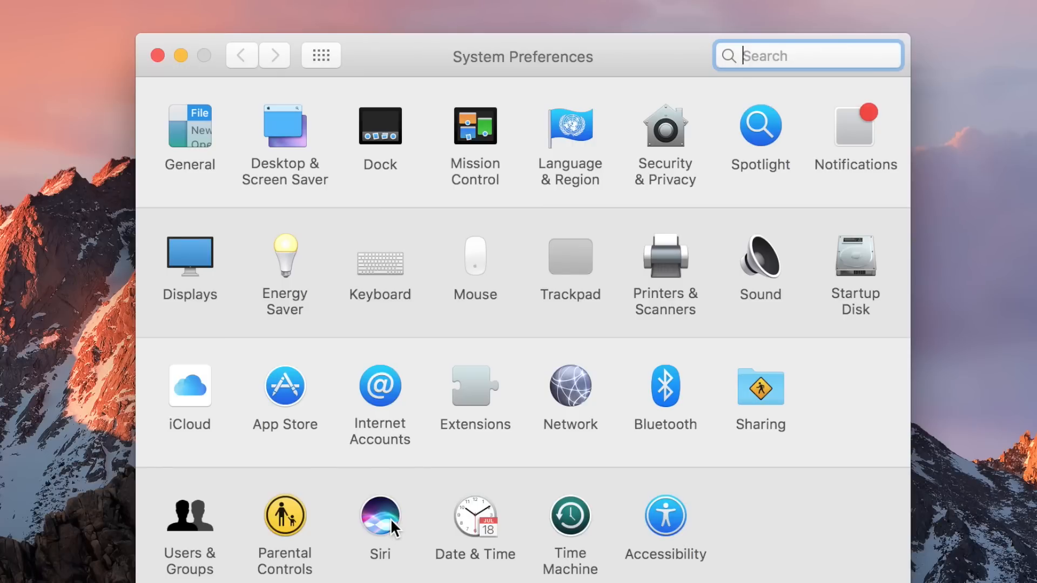
{"action": "left_click", "coordinate": [380, 515]}
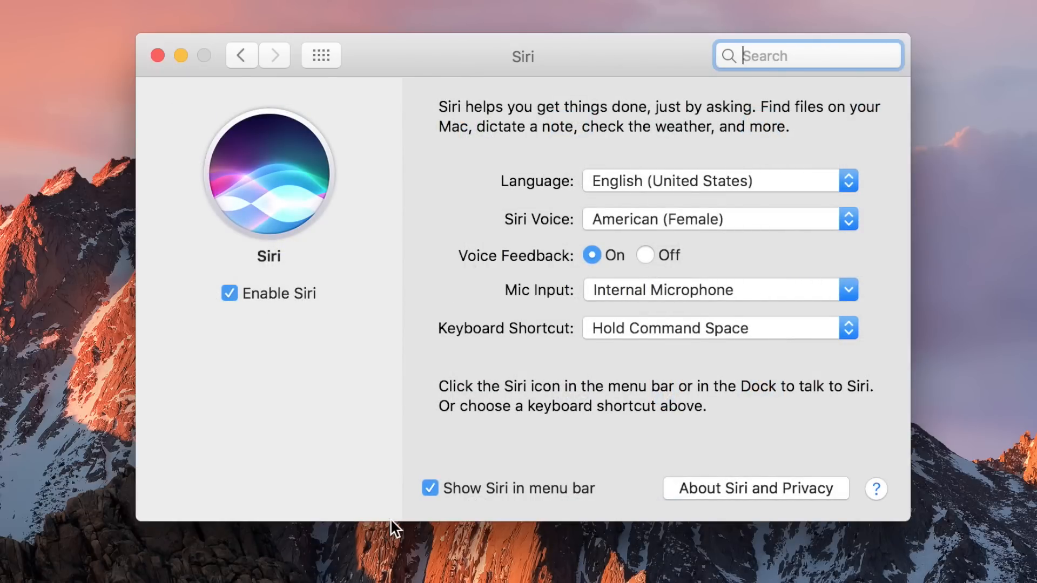
{"action": "left_click", "coordinate": [720, 328]}
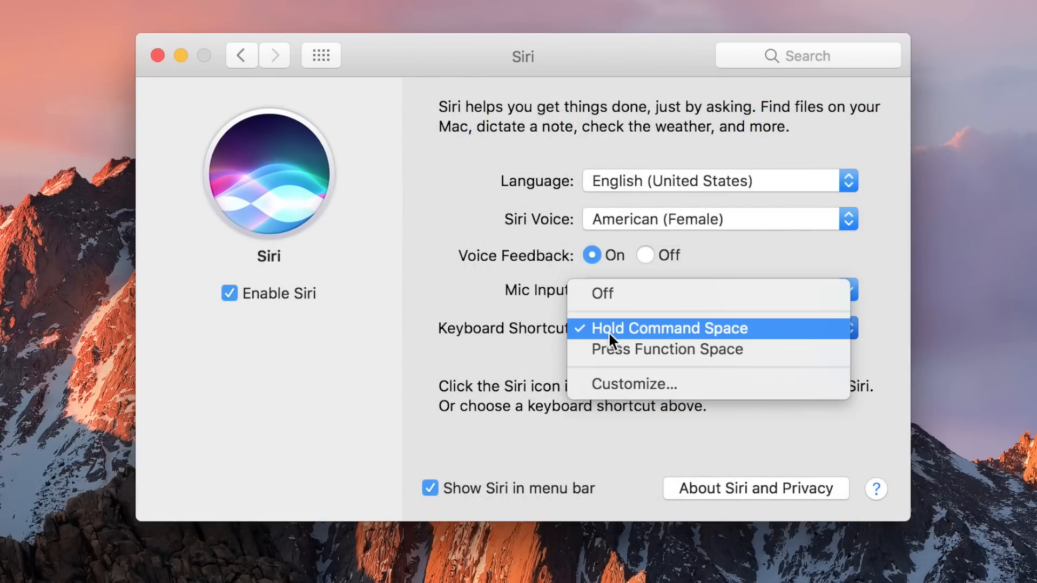
{"action": "mouse_move", "coordinate": [781, 350]}
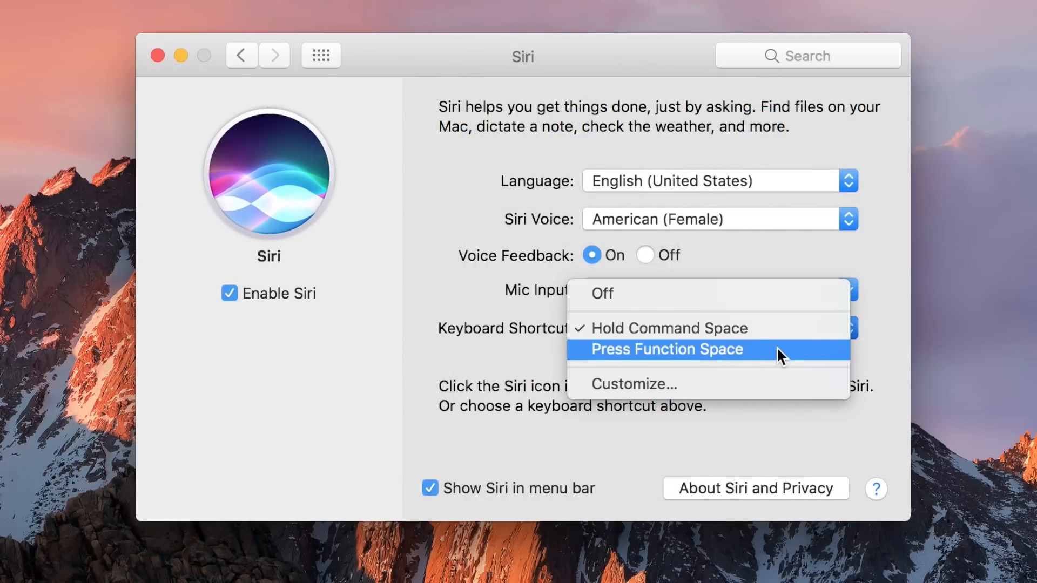
{"action": "mouse_move", "coordinate": [780, 328]}
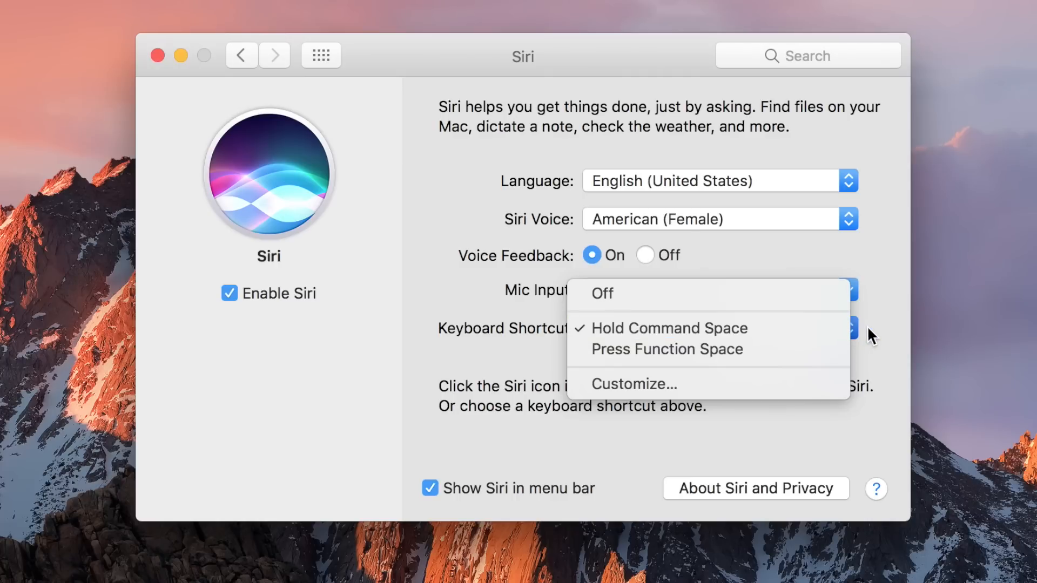
{"action": "left_click", "coordinate": [669, 328]}
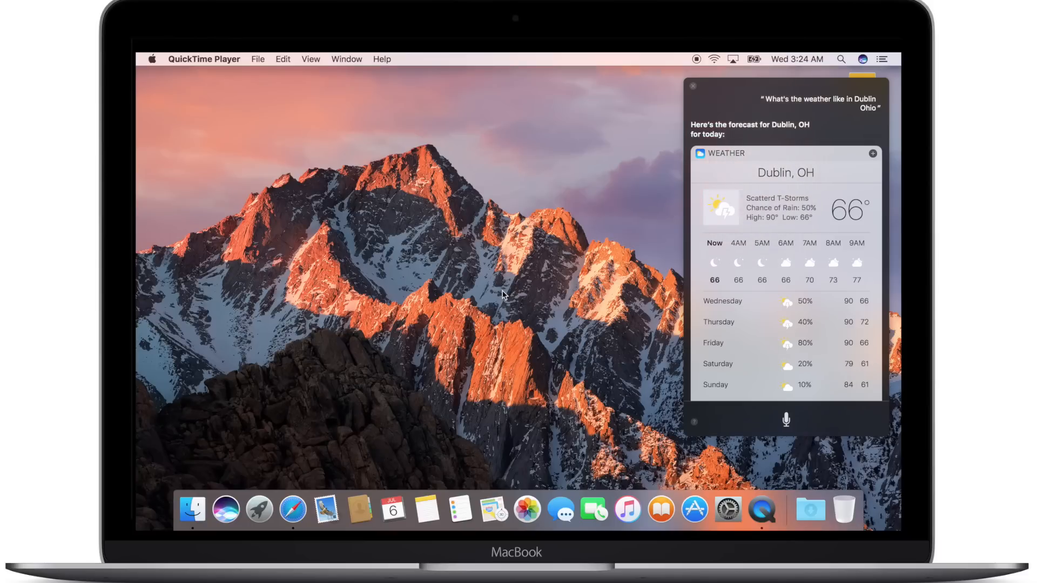
{"action": "mouse_move", "coordinate": [669, 133]}
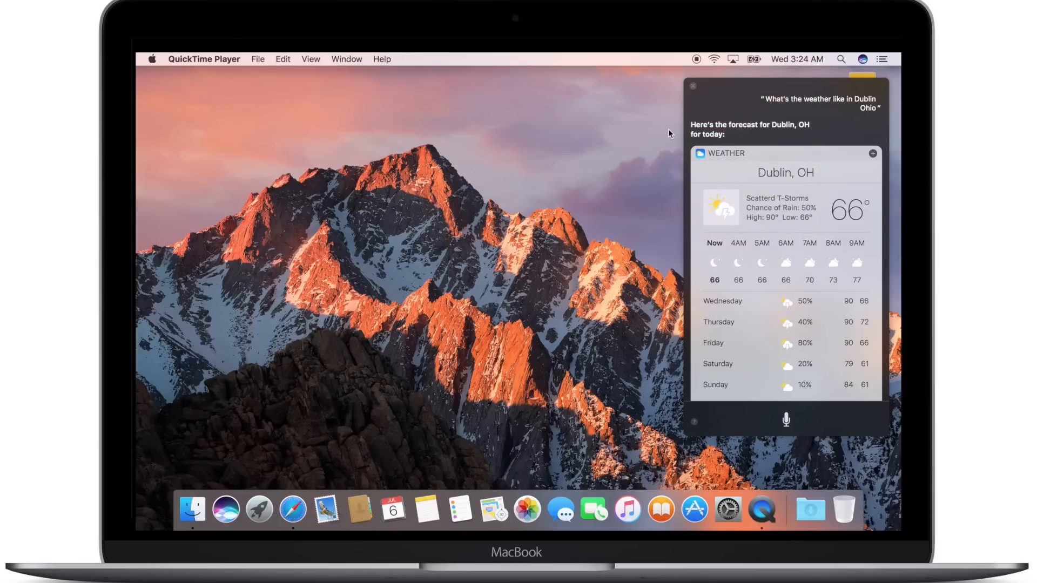
Step: Dismiss Siri's weather forecast for Dublin, Ohio
{"action": "left_click", "coordinate": [692, 86]}
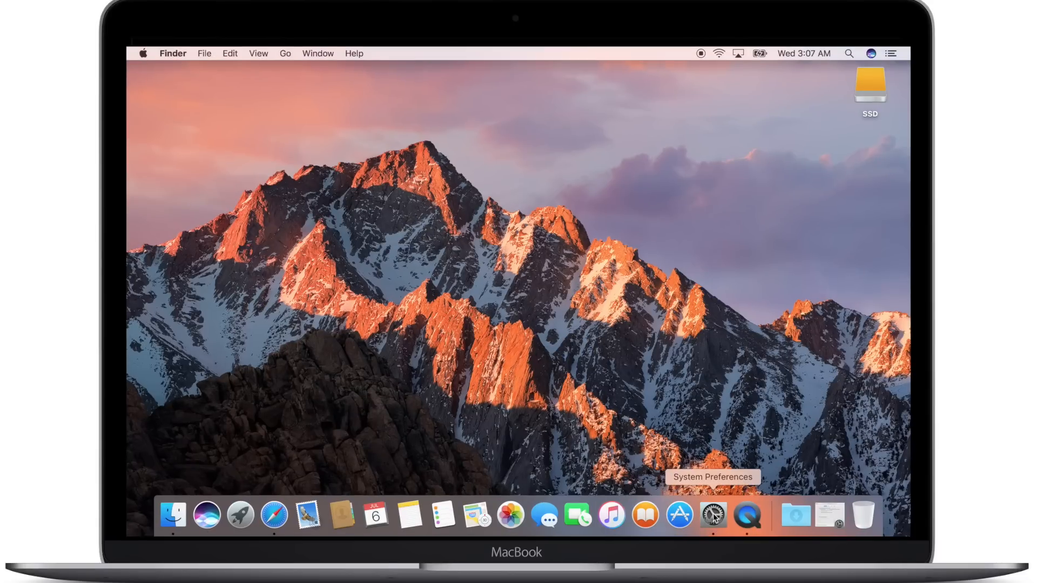
Step: Launch System Preferences from the Dock to reach Security & Privacy General settings
{"action": "left_click", "coordinate": [712, 515]}
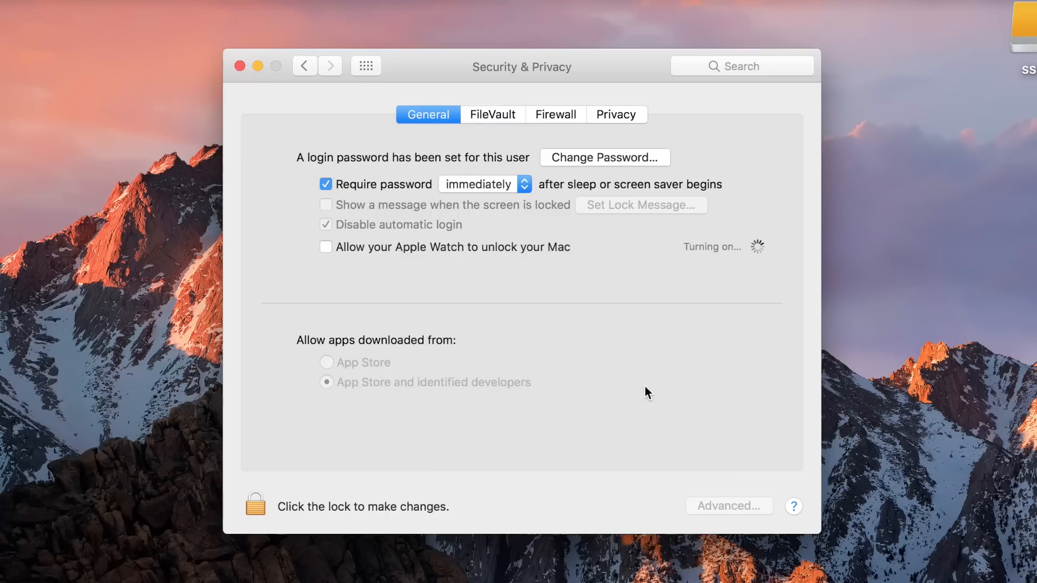